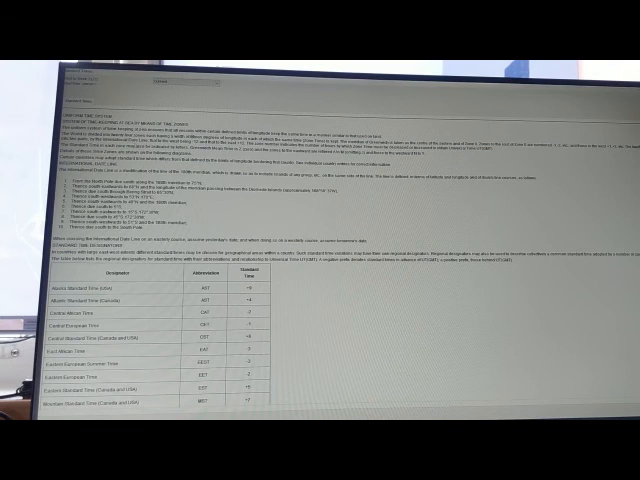
{"action": "scroll", "scroll_direction": "down", "scroll_amount": 3}
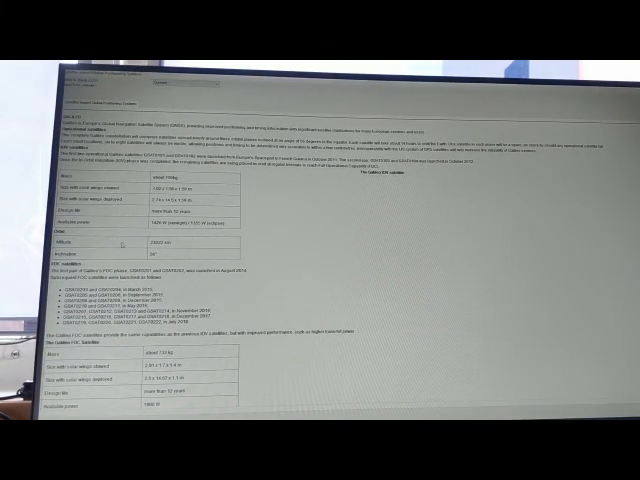
{"action": "scroll", "scroll_direction": "down", "scroll_amount": 3}
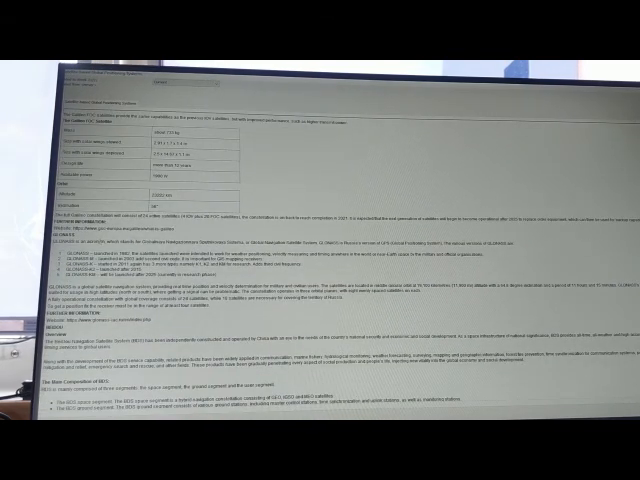